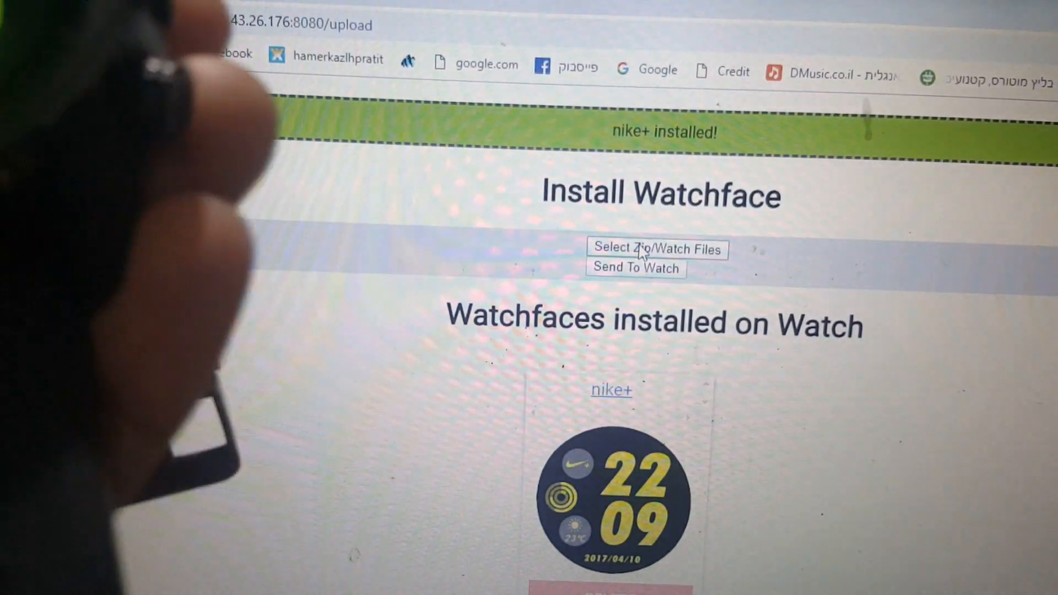
Choose blackhole.zip from Downloads as the watch face queued for upload
click(656, 249)
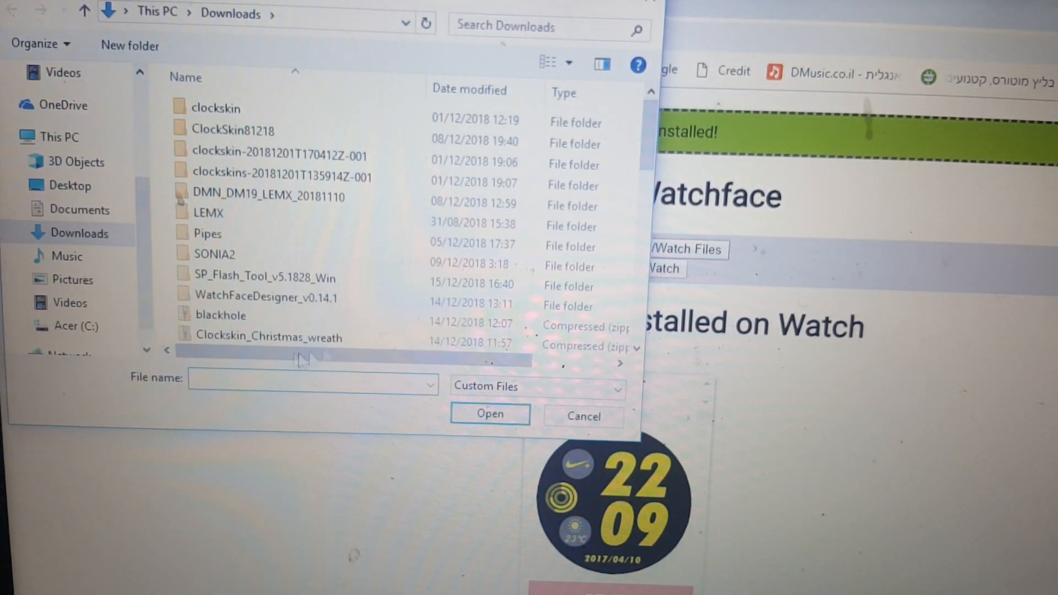
click(489, 413)
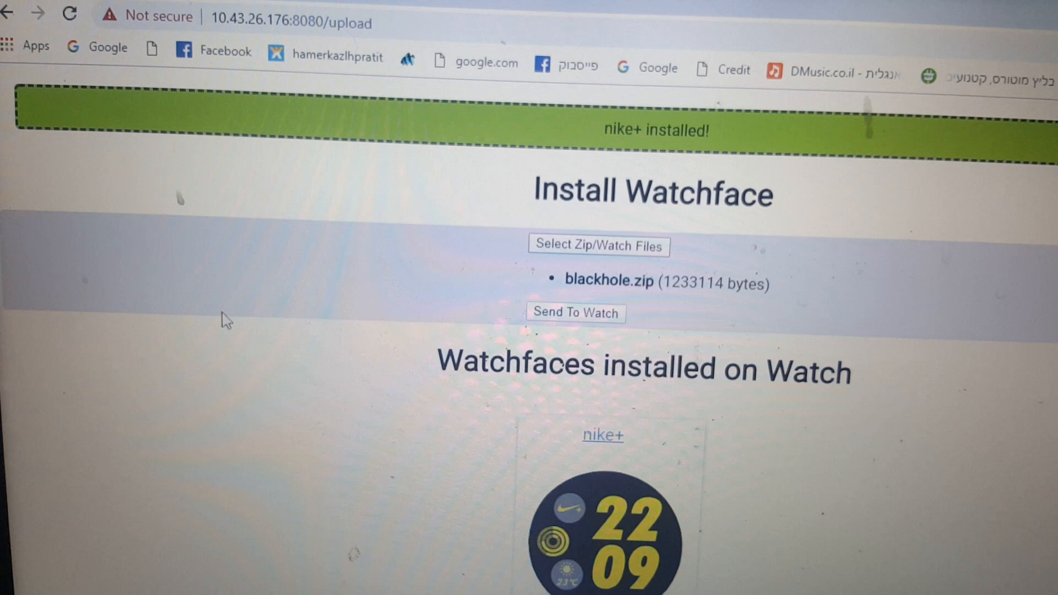